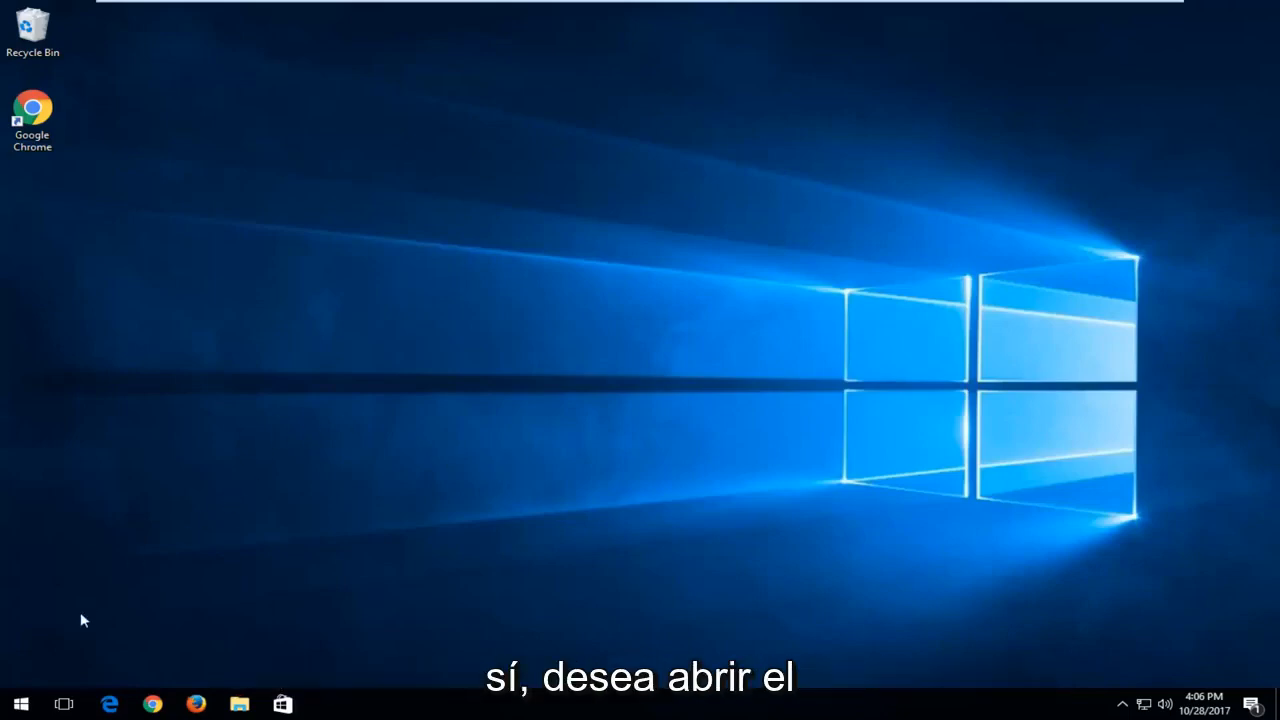
Run Command Prompt as administrator from search, approve the UAC prompt, then close it
type("command prom")
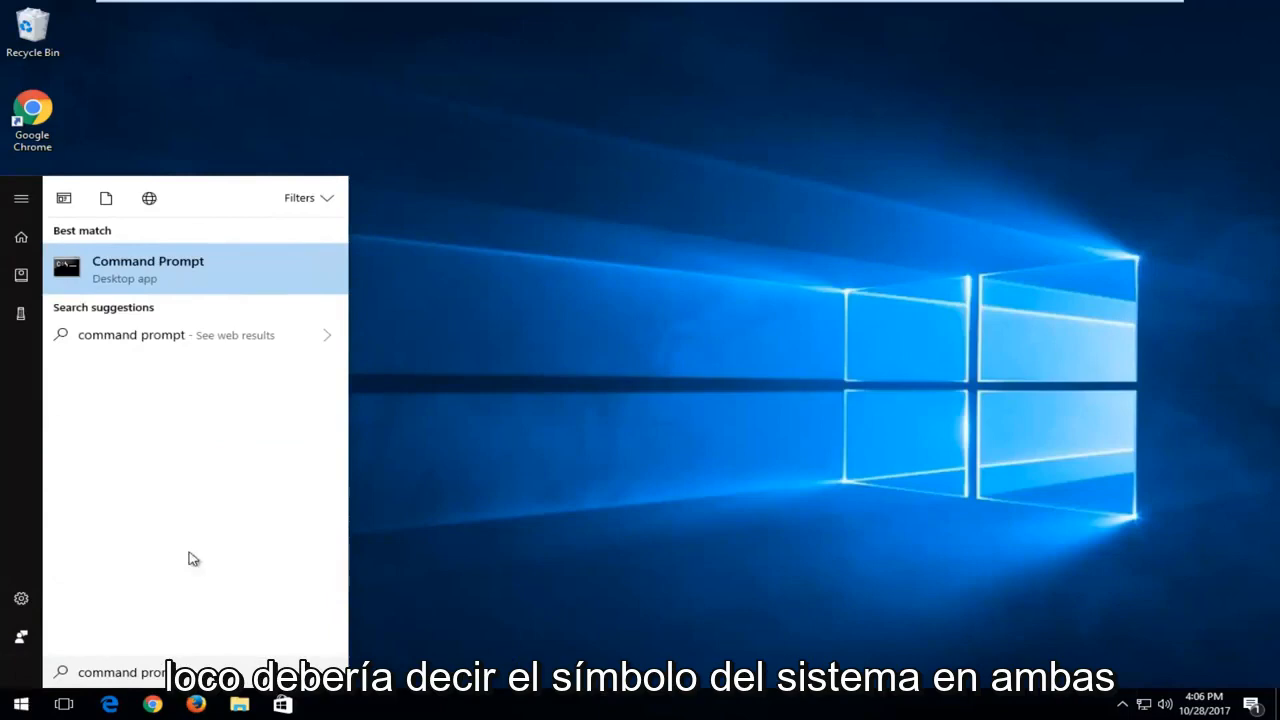
right_click(148, 264)
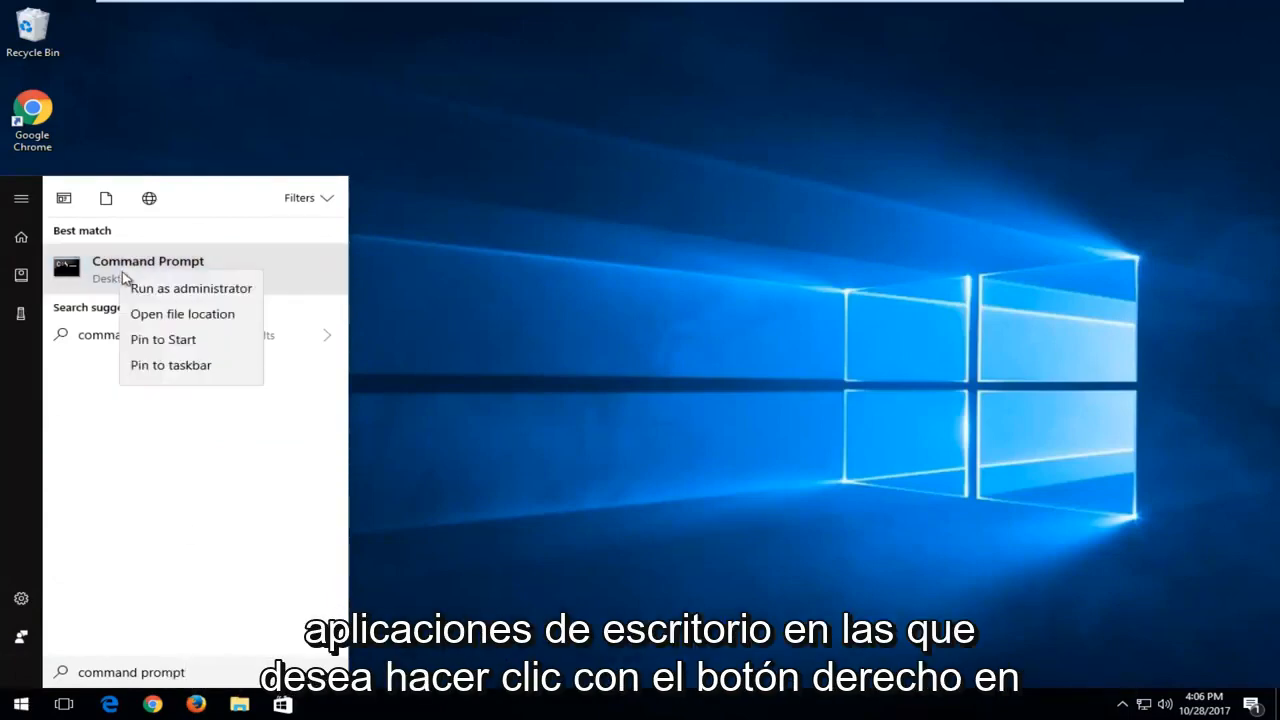
left_click(190, 288)
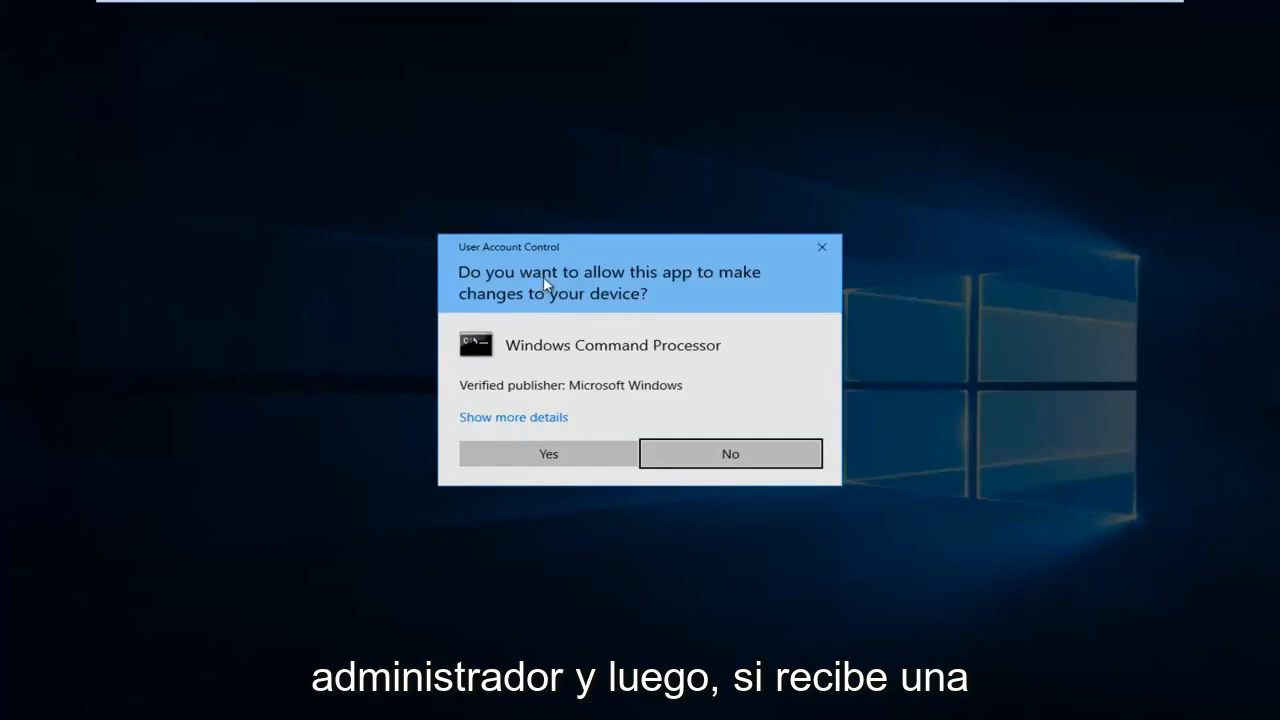
left_click(548, 452)
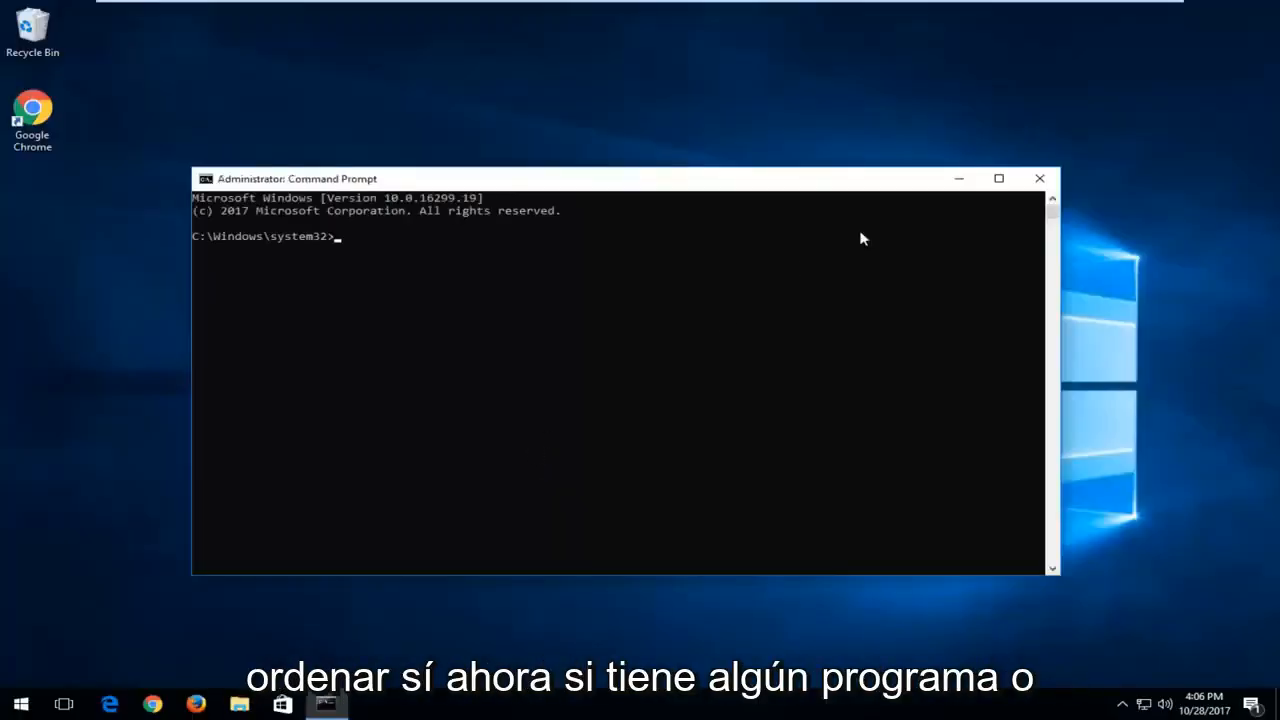
left_click(1040, 178)
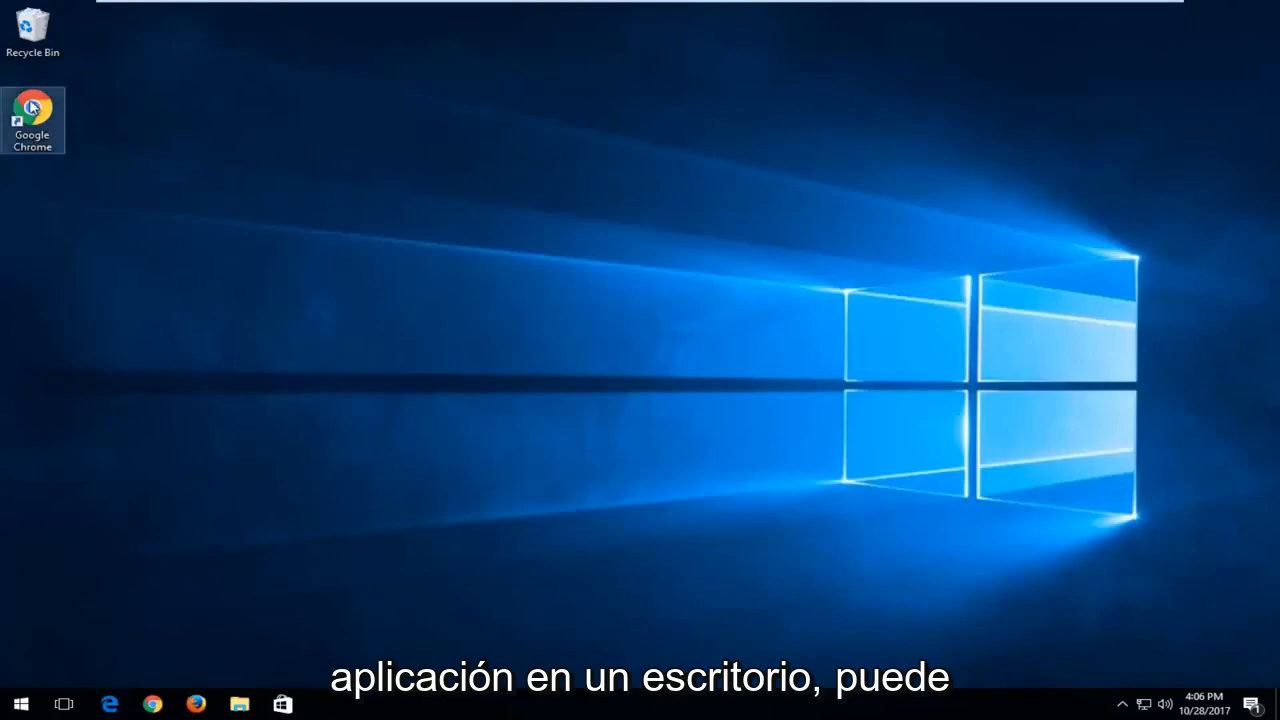
Run Google Chrome as administrator from its desktop shortcut and approve the UAC prompt
right_click(32, 108)
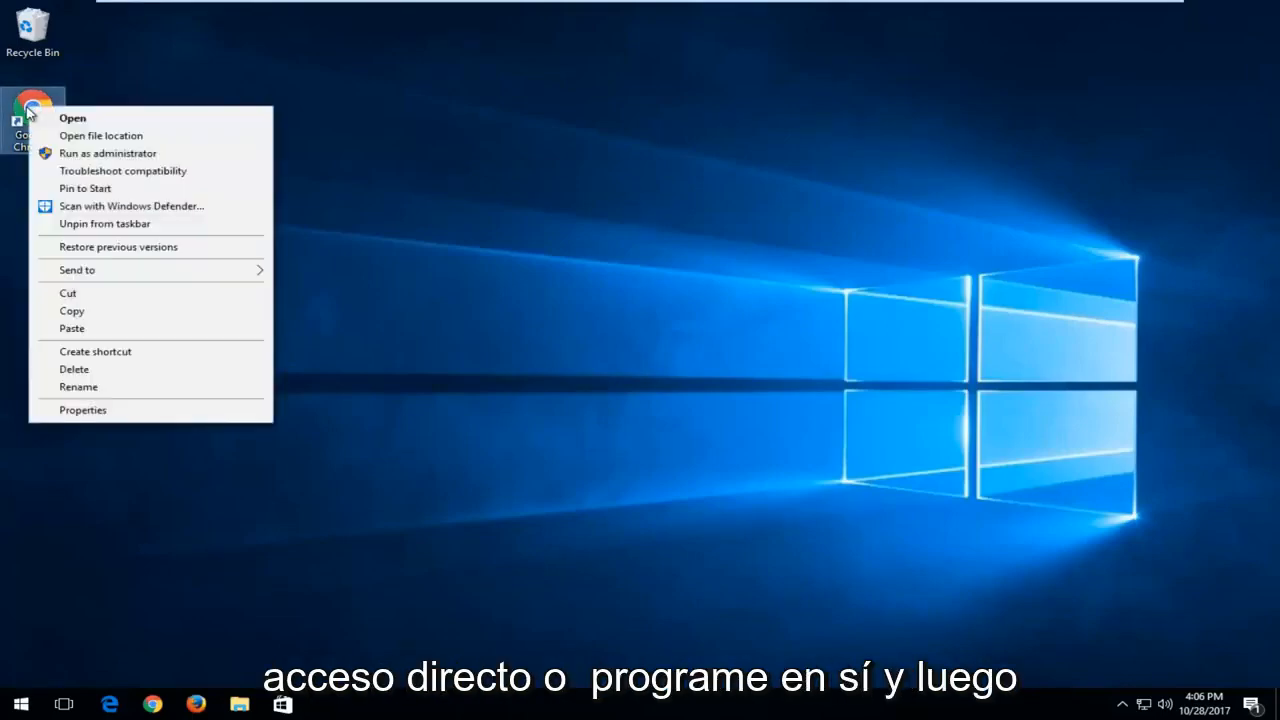
mouse_move(80, 152)
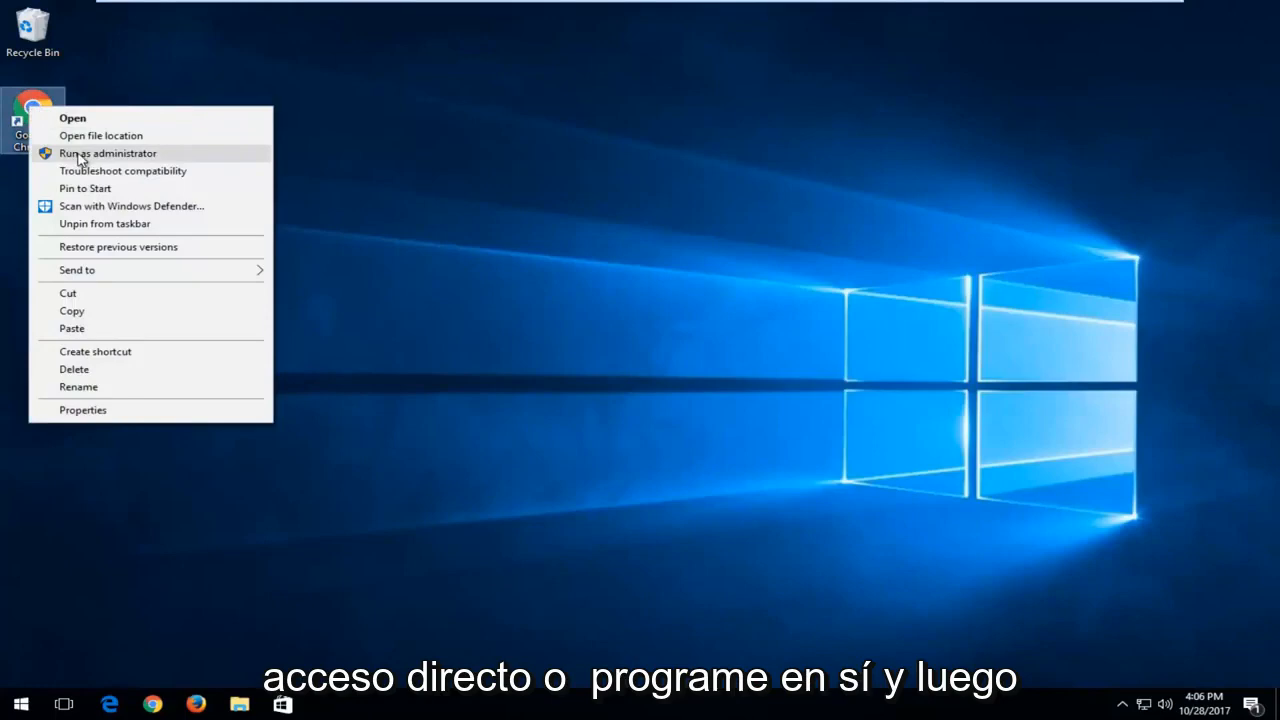
left_click(108, 152)
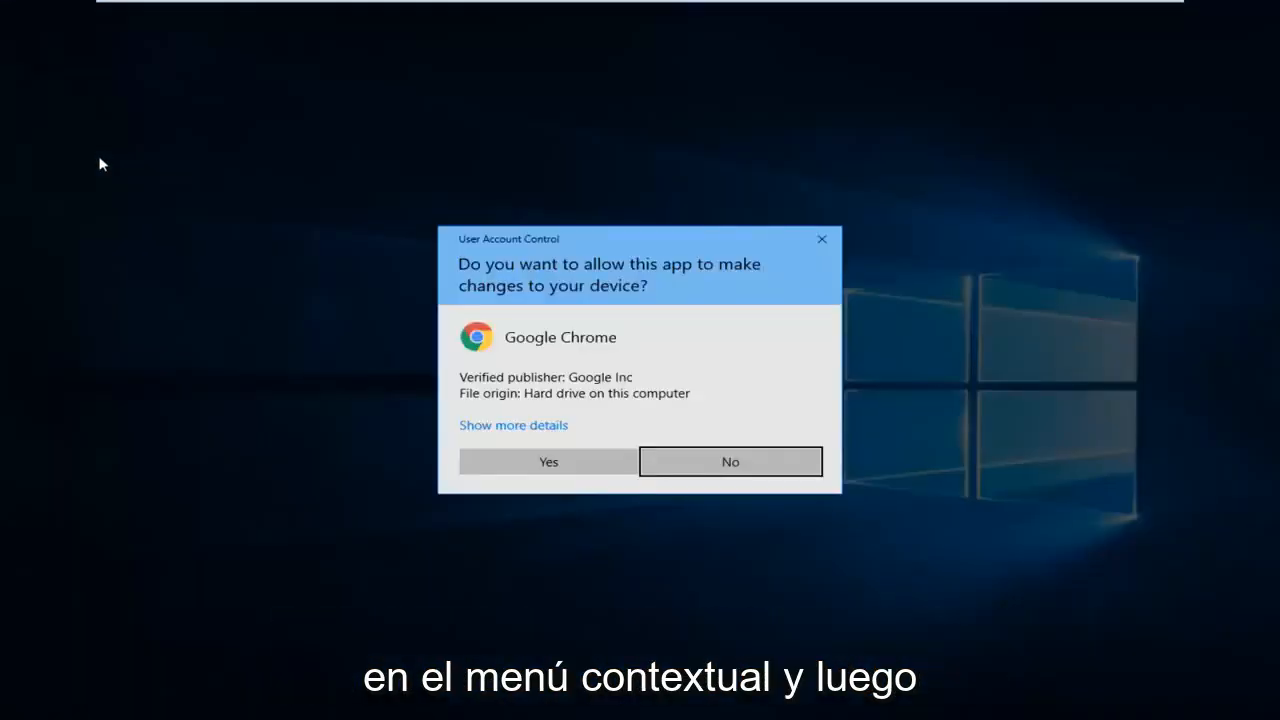
left_click(548, 460)
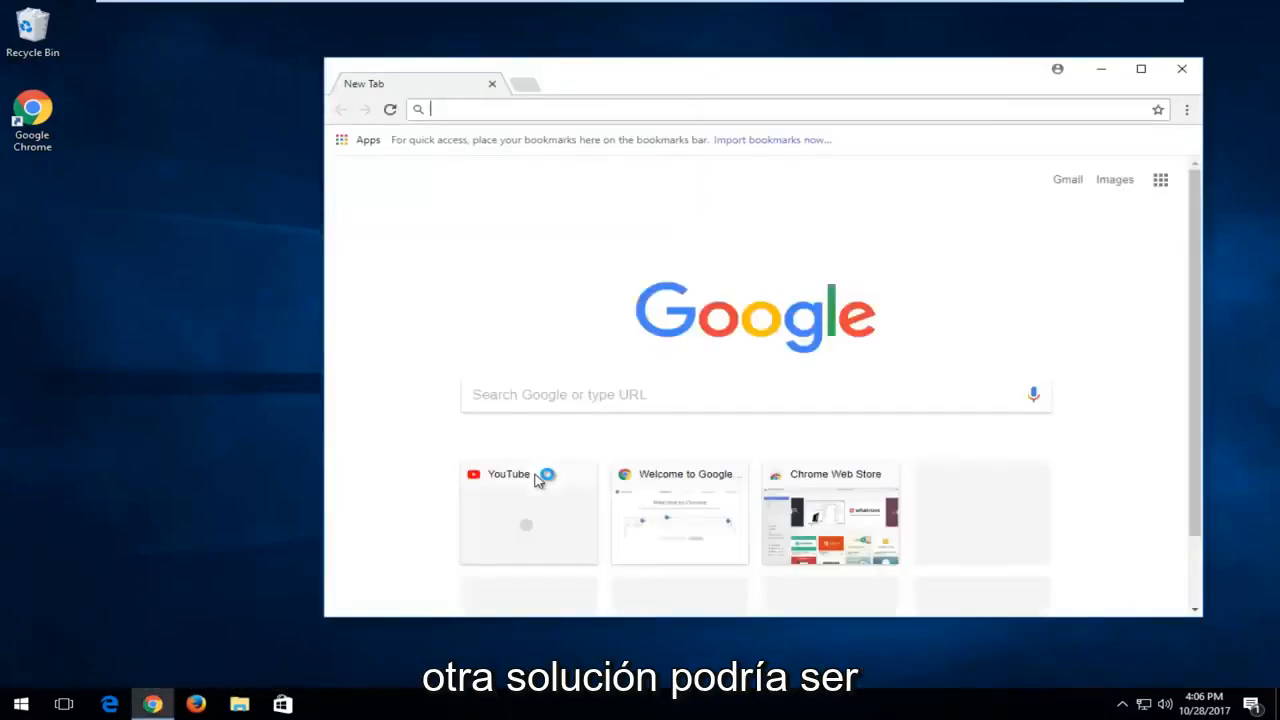
mouse_move(538, 478)
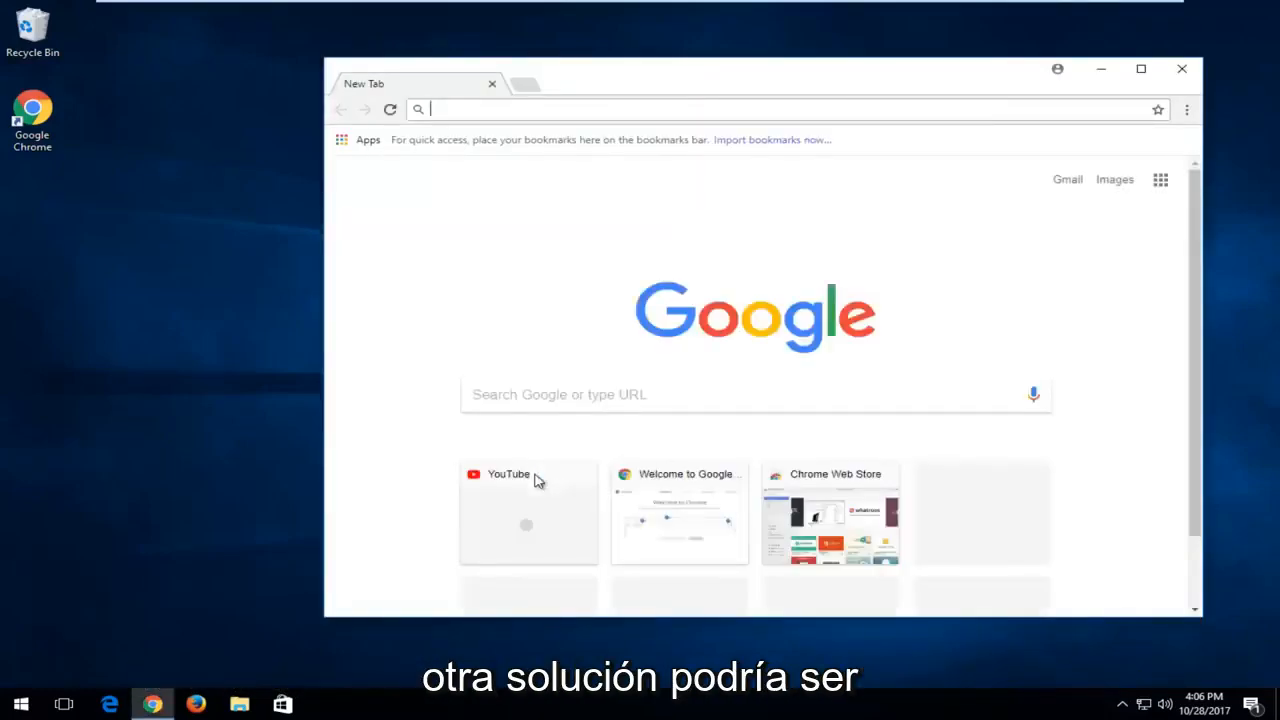
mouse_move(490, 444)
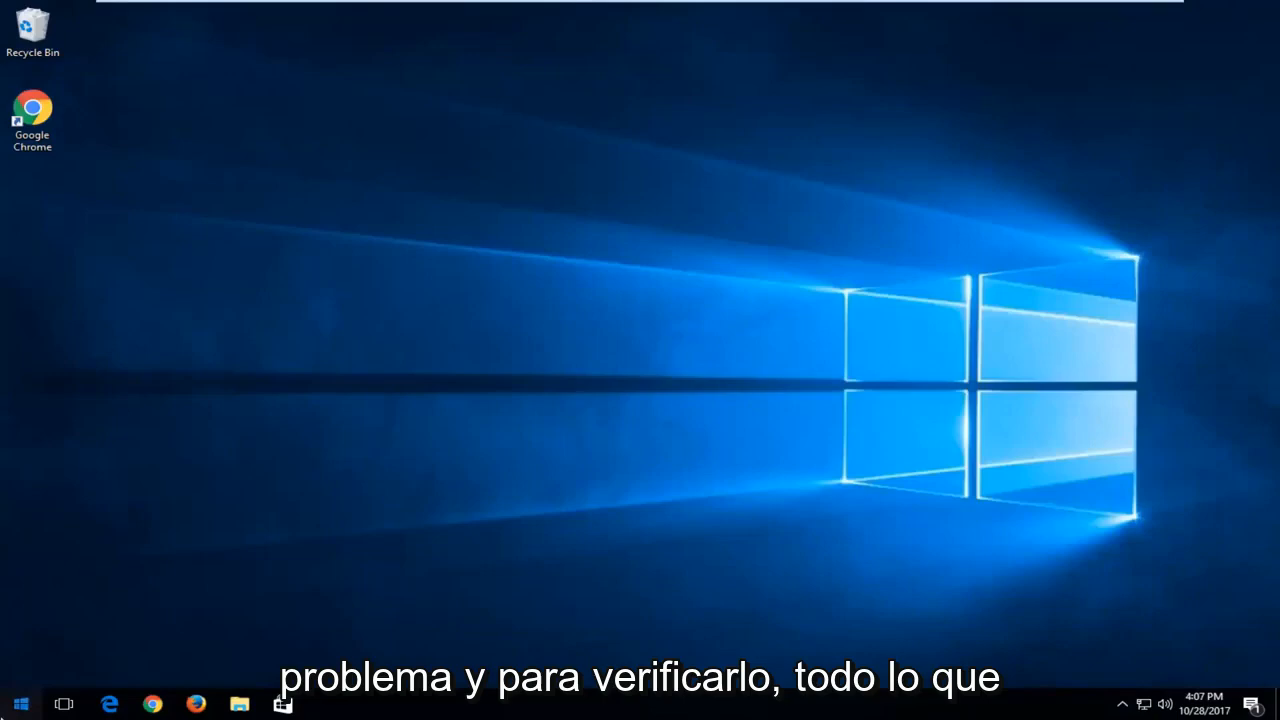
Find 'user account' in Start search and open Change User Account Control settings
type("user ac")
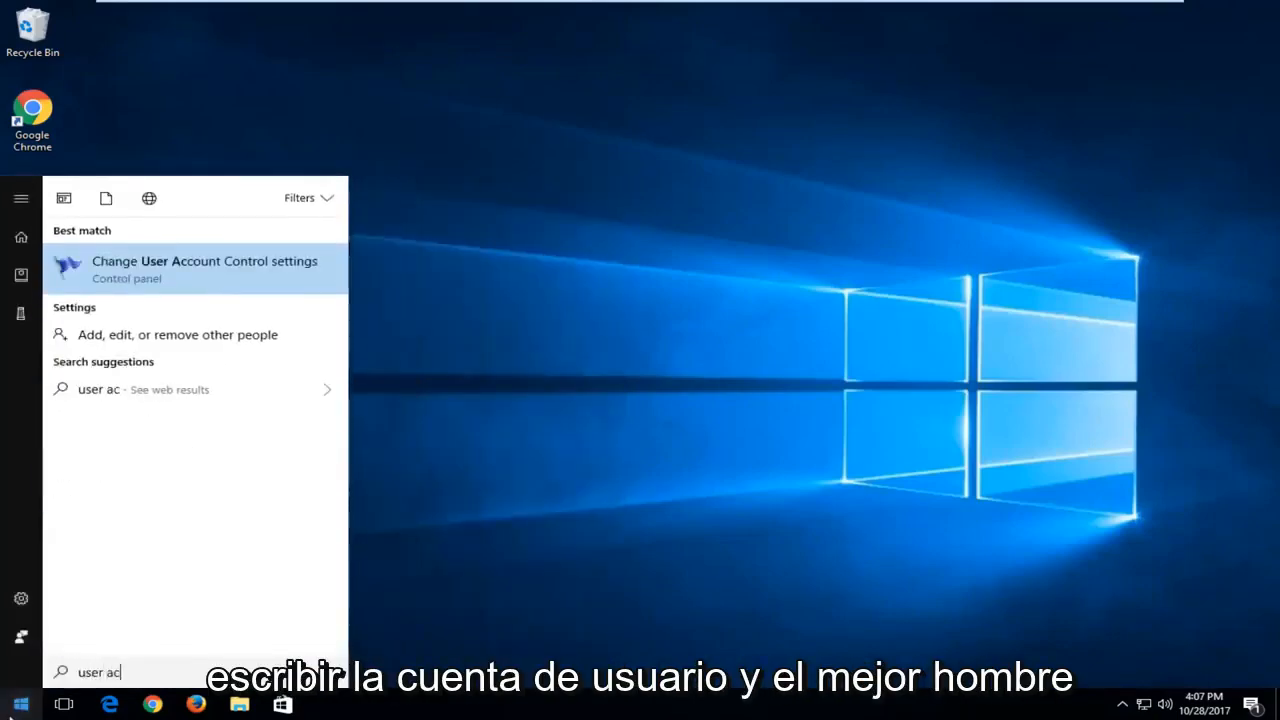
type("count")
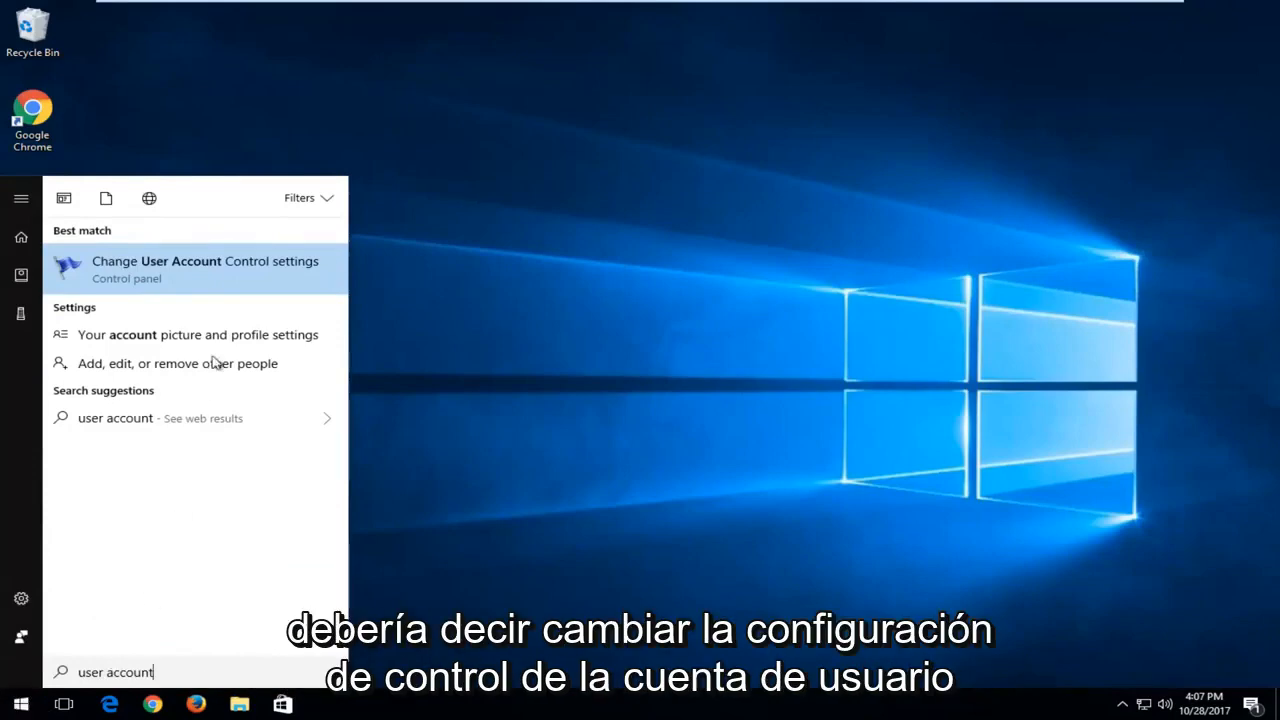
left_click(204, 268)
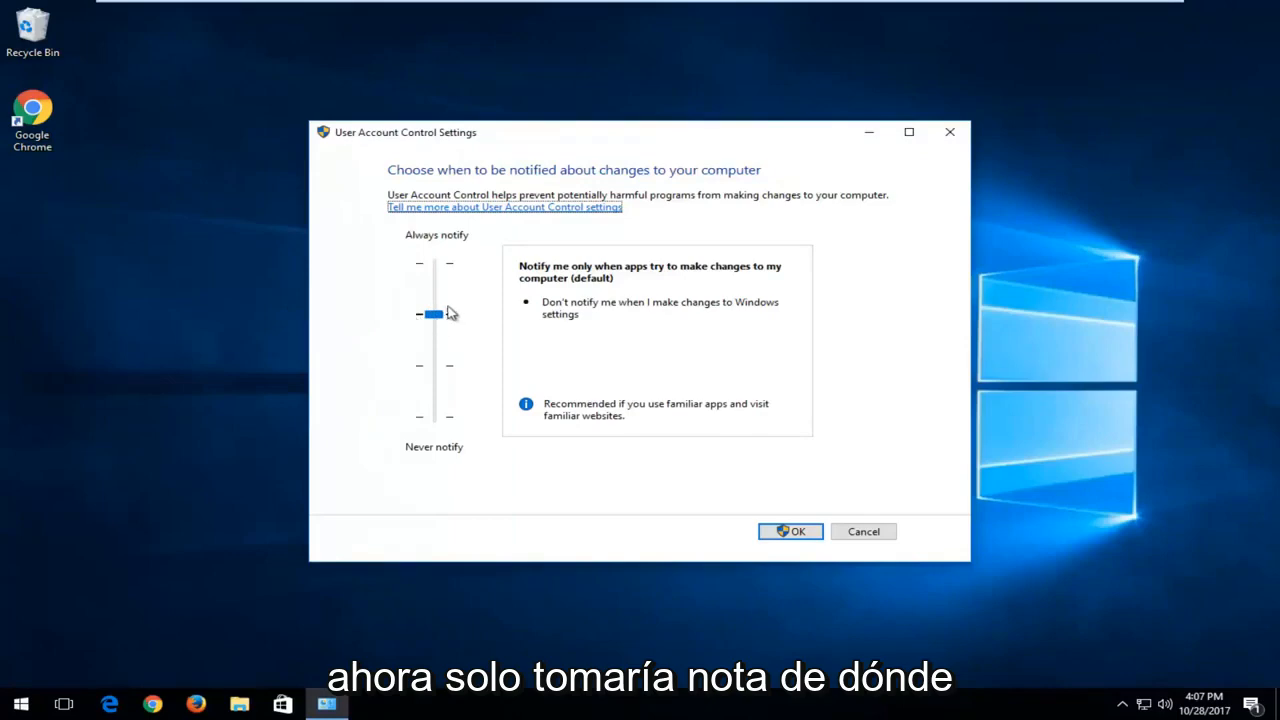
mouse_move(410, 316)
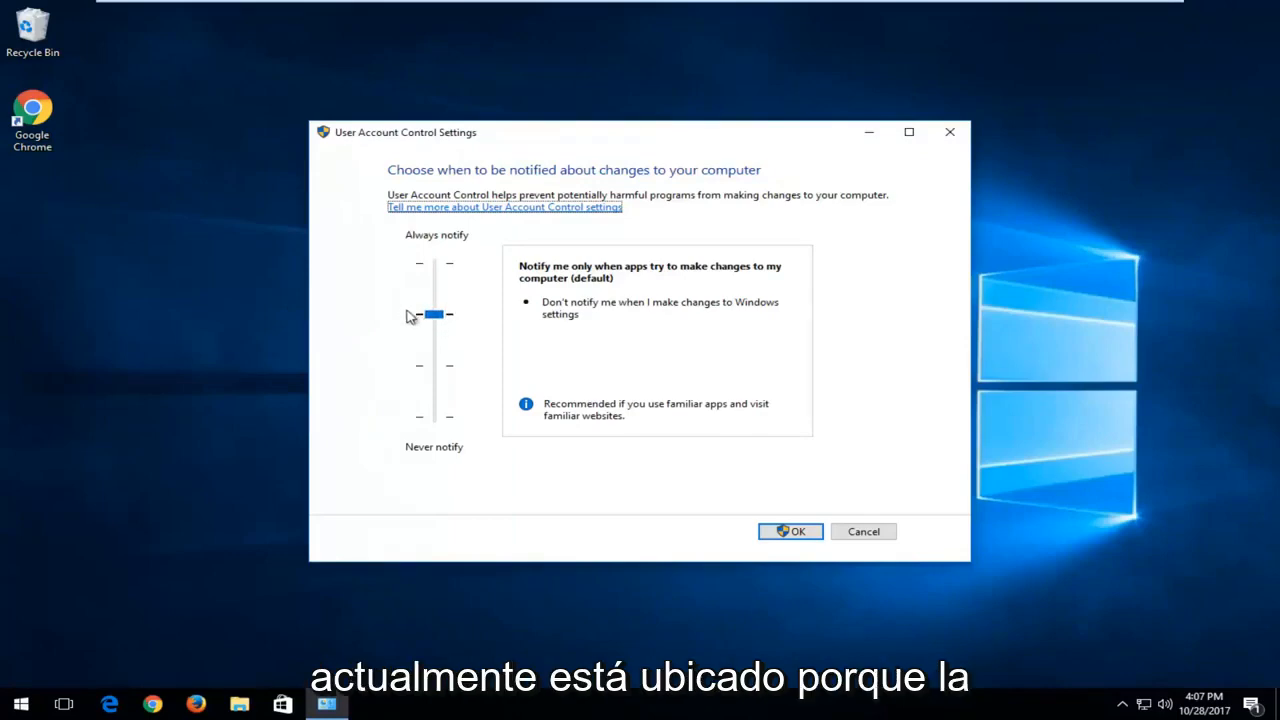
mouse_move(424, 336)
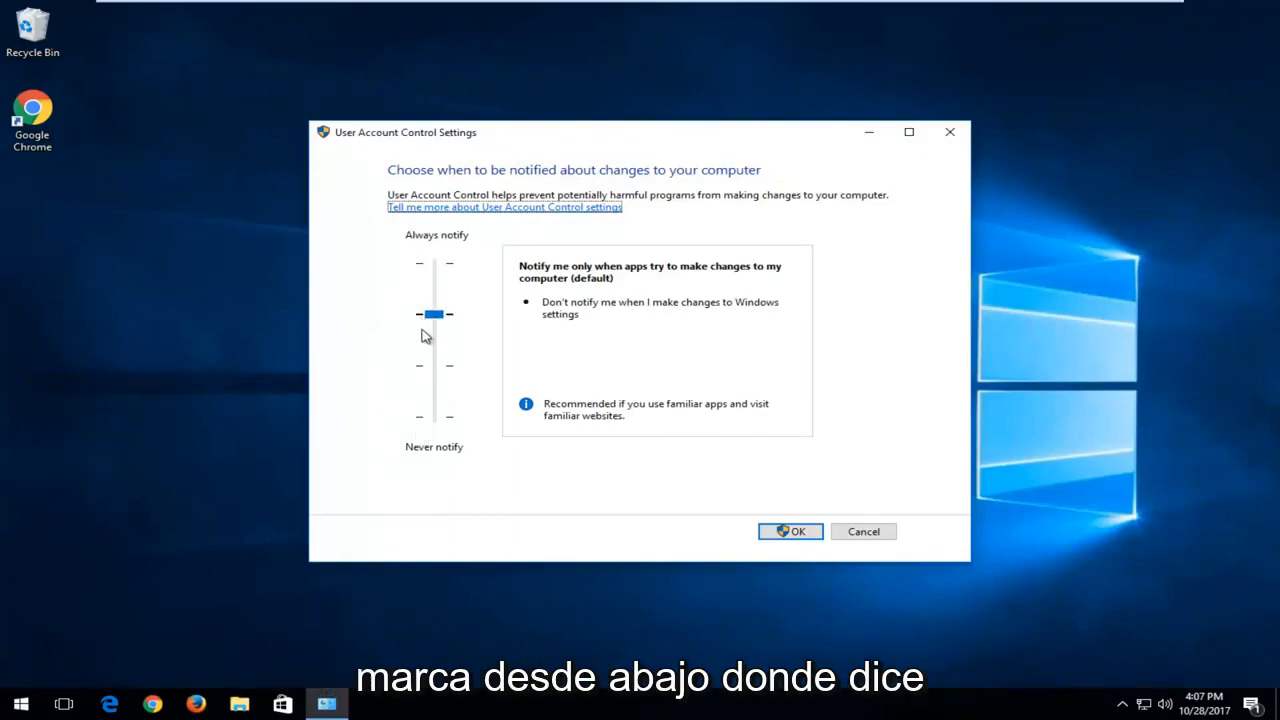
mouse_move(624, 324)
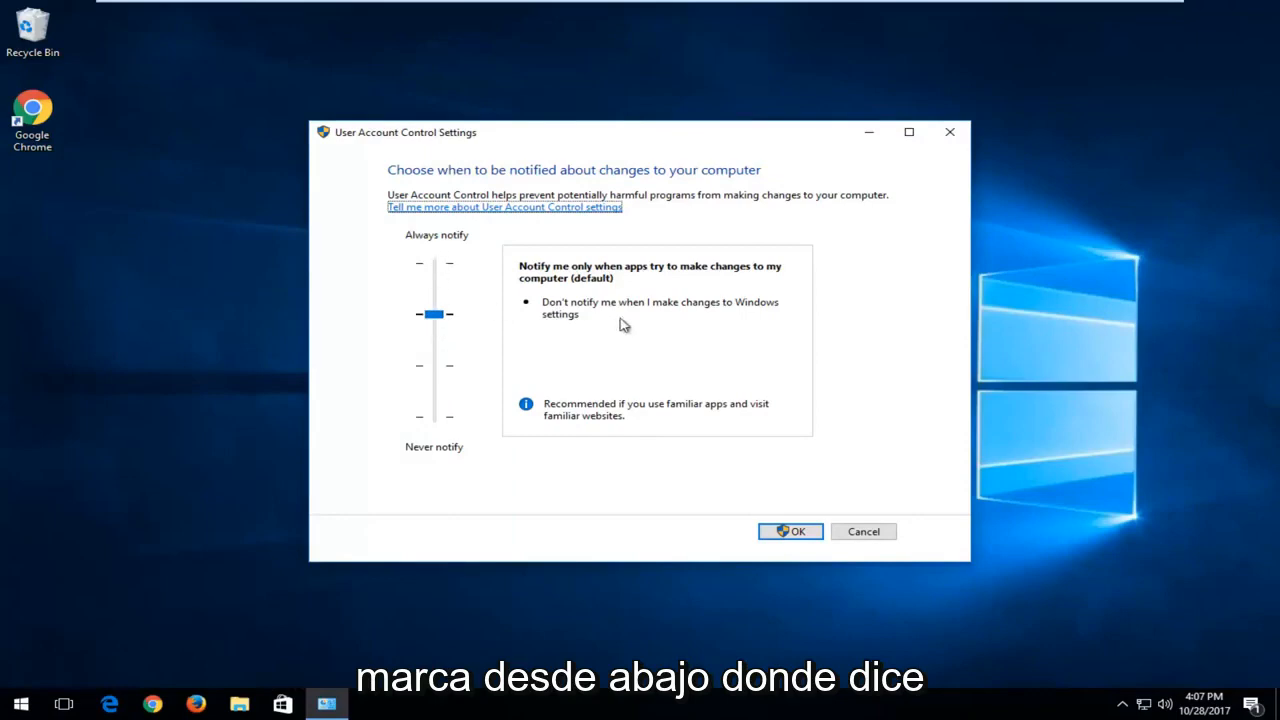
mouse_move(664, 272)
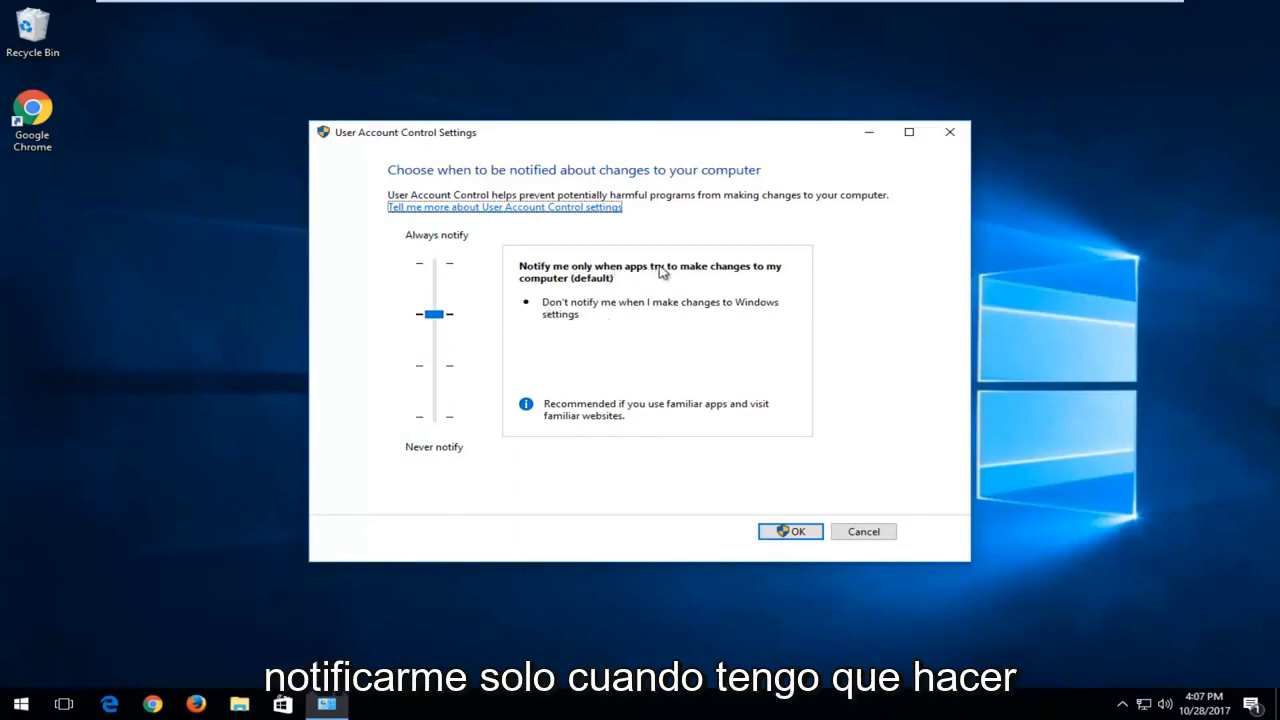
mouse_move(436, 336)
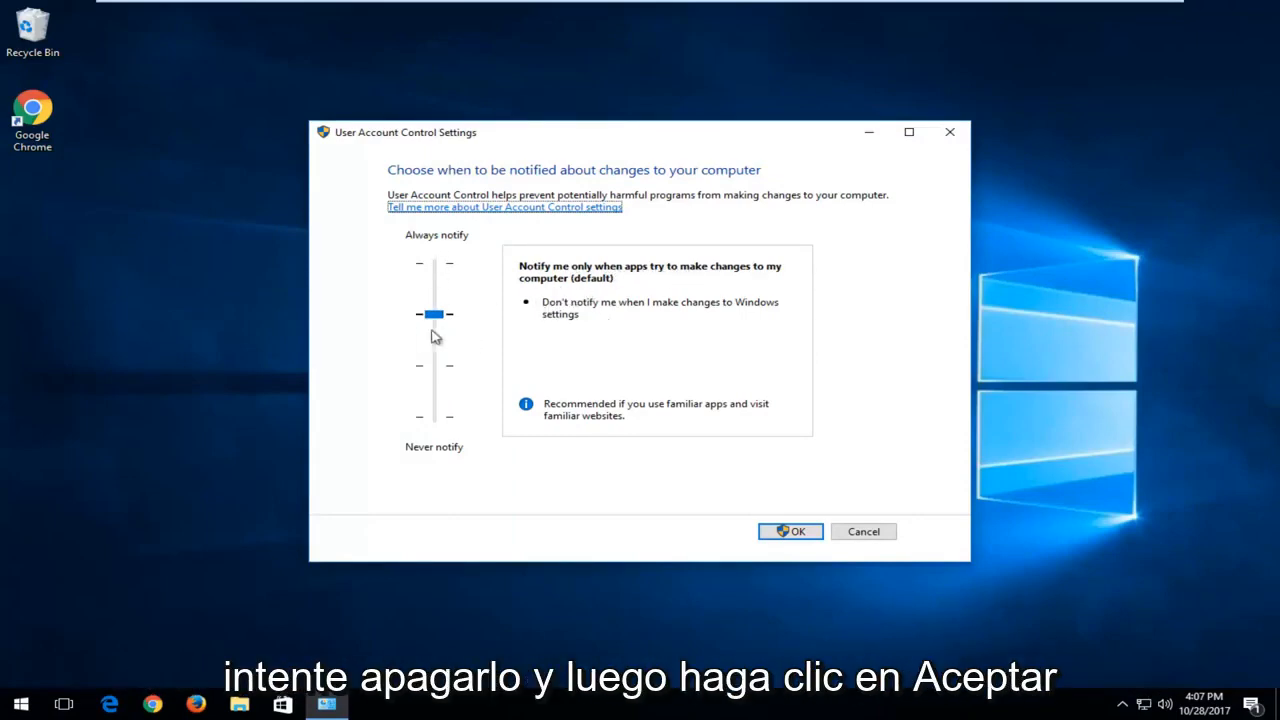
Set the UAC slider to Never notify and confirm with OK
left_click_drag(436, 312, 436, 416)
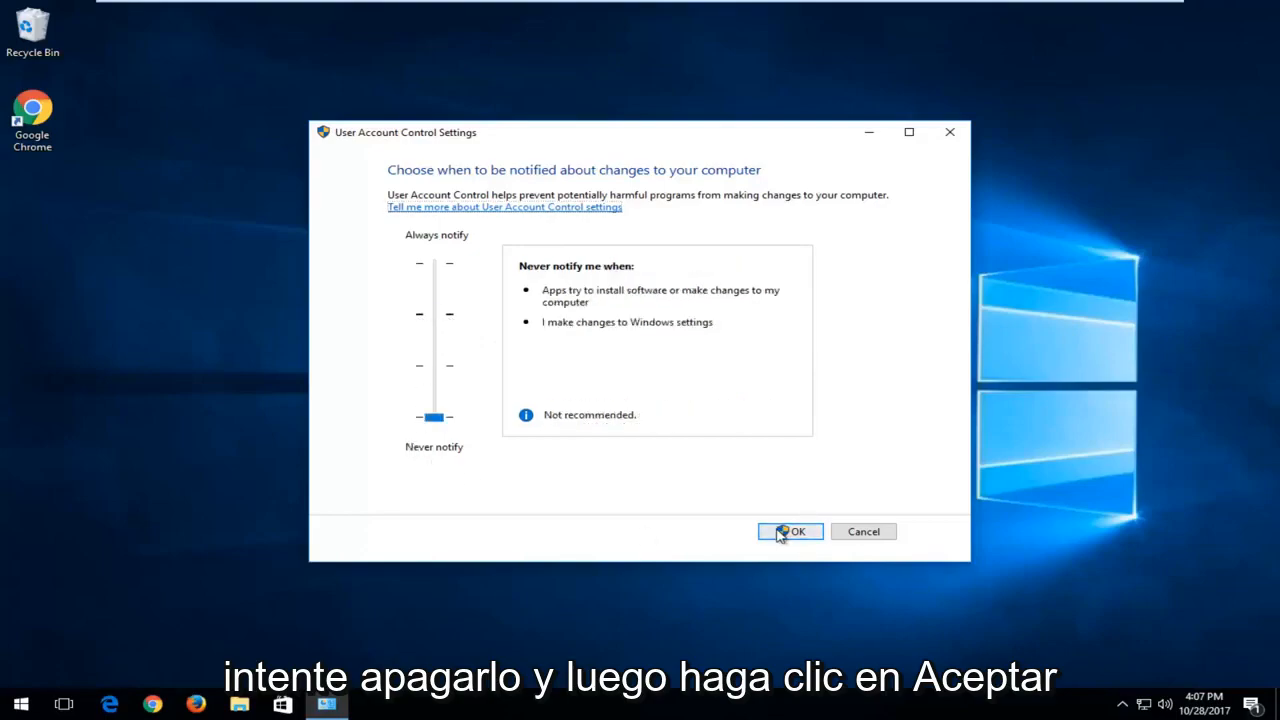
left_click(788, 532)
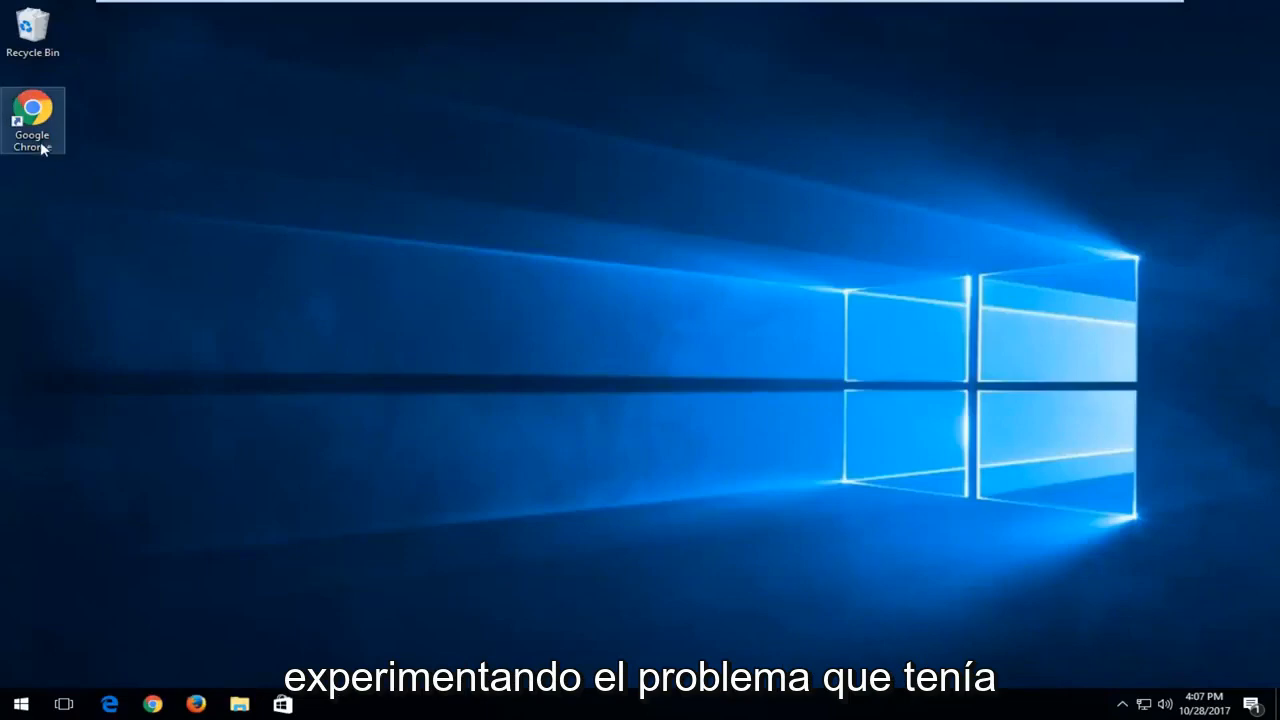
Reopen UAC settings via 'user acc' search, return the slider to default and confirm
left_click(20, 704)
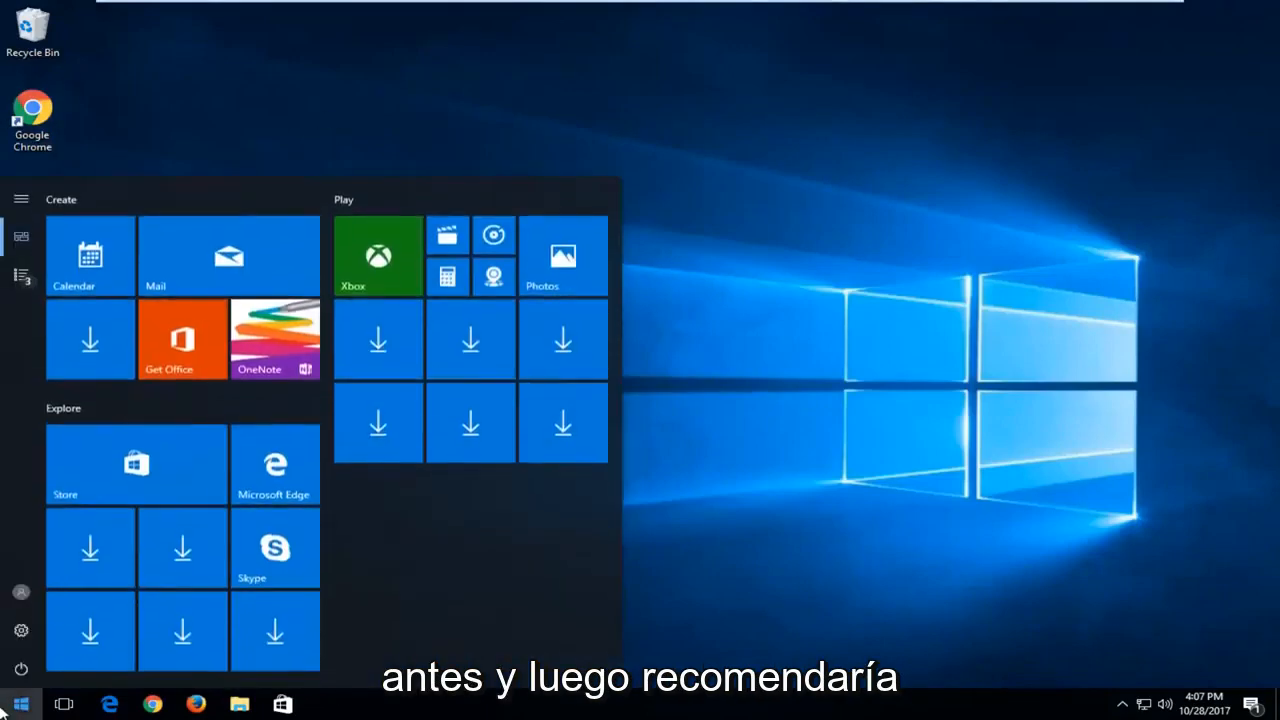
type("user acc")
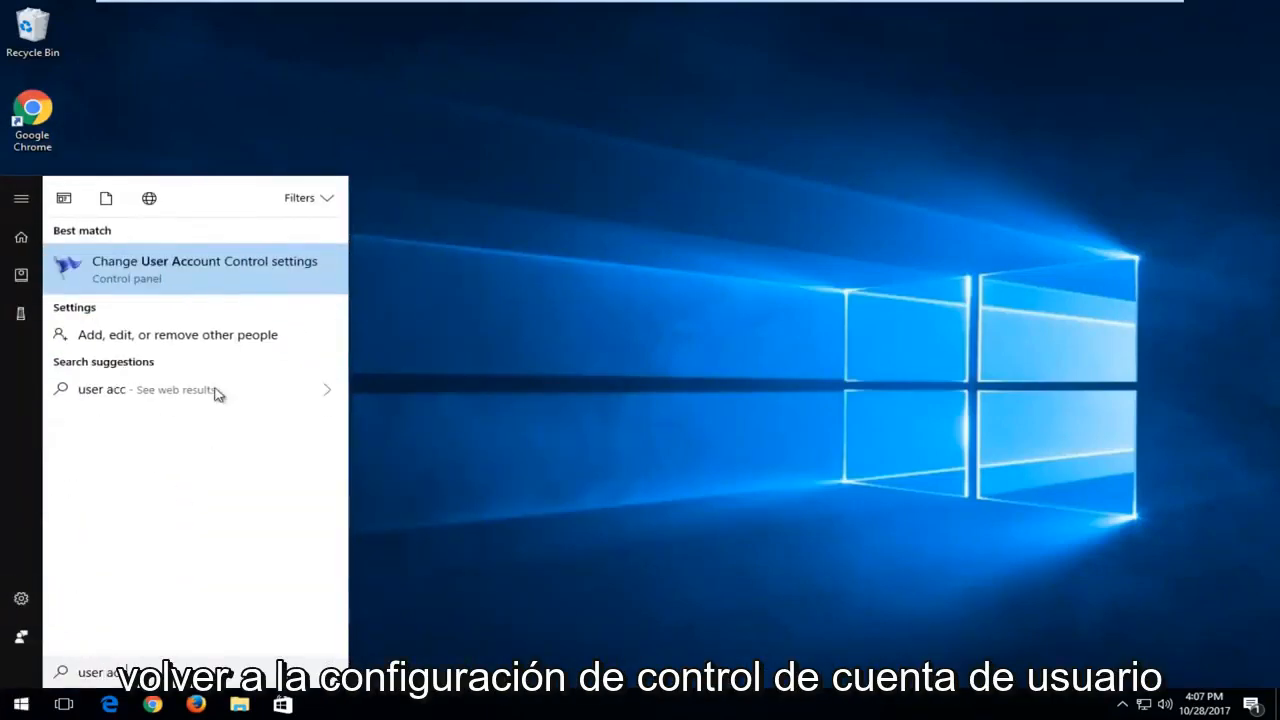
left_click(204, 268)
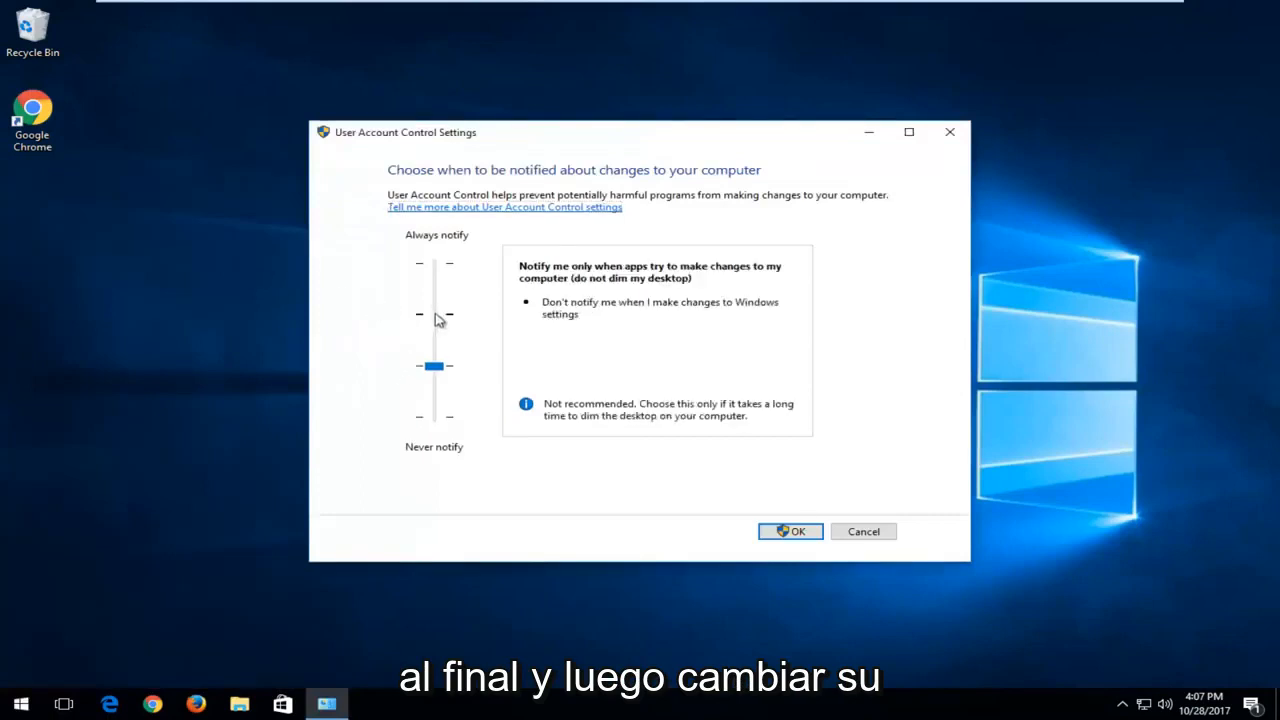
left_click_drag(434, 364, 434, 314)
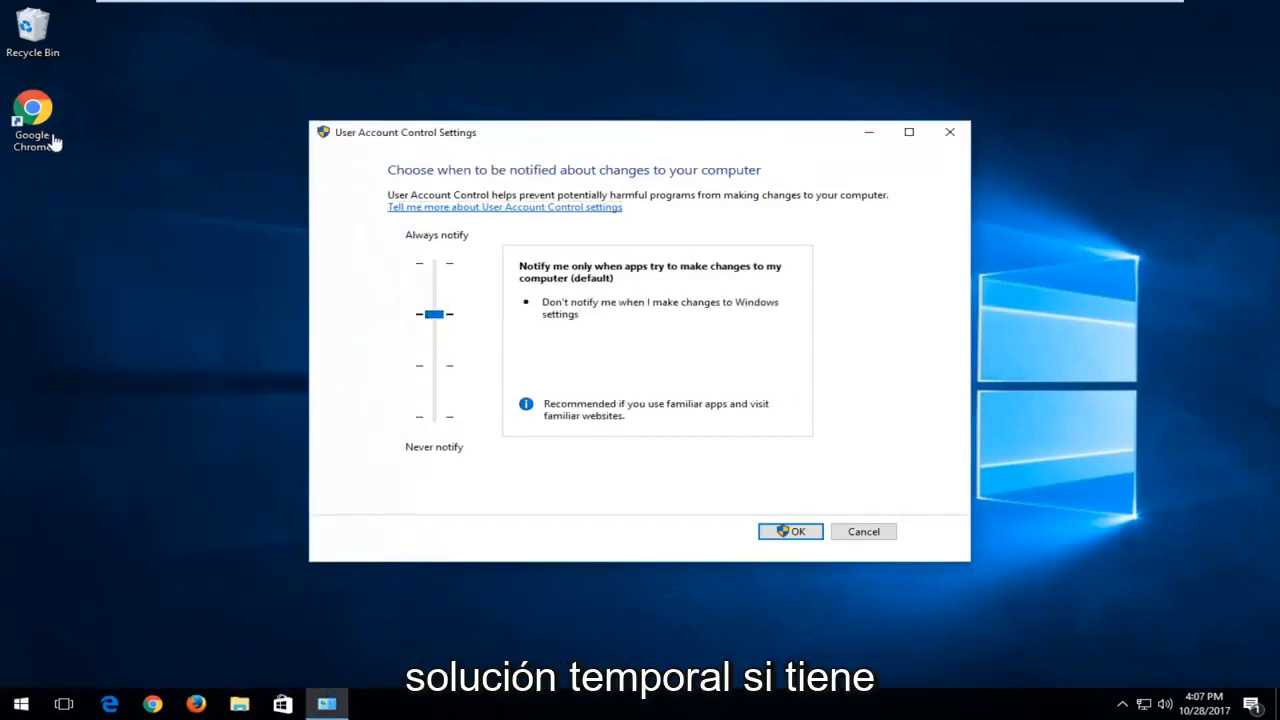
mouse_move(730, 512)
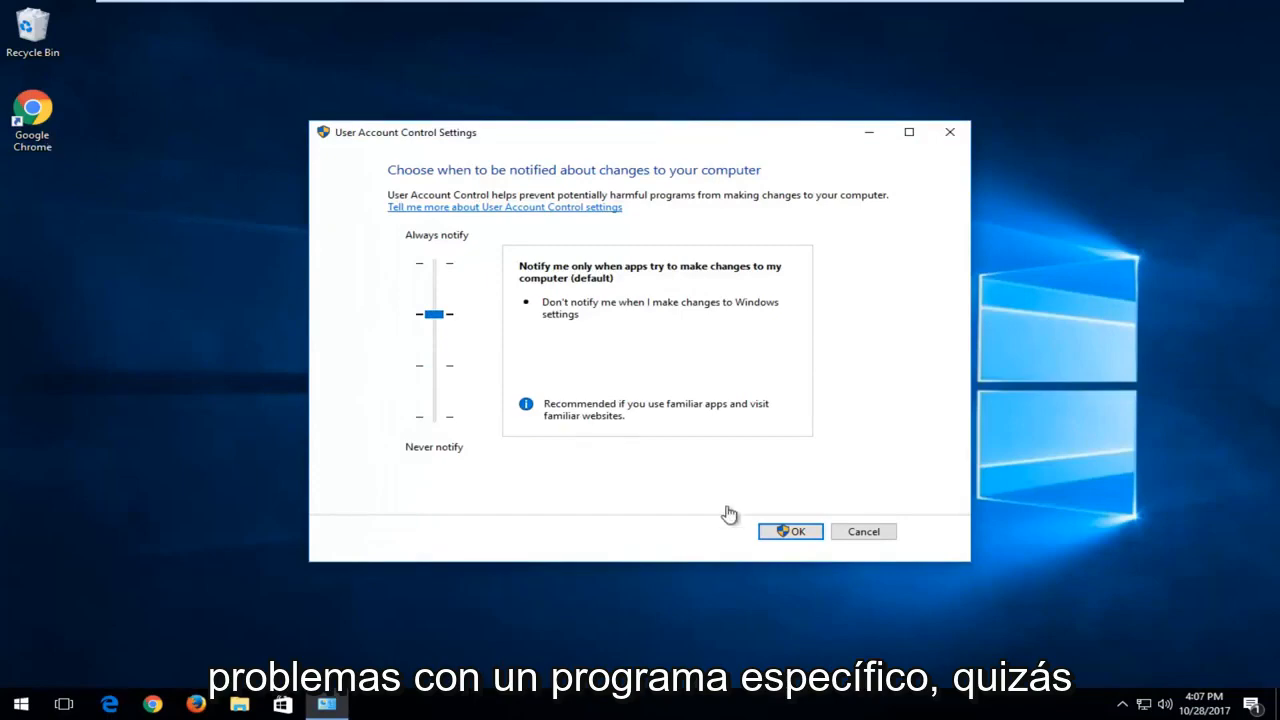
left_click(790, 532)
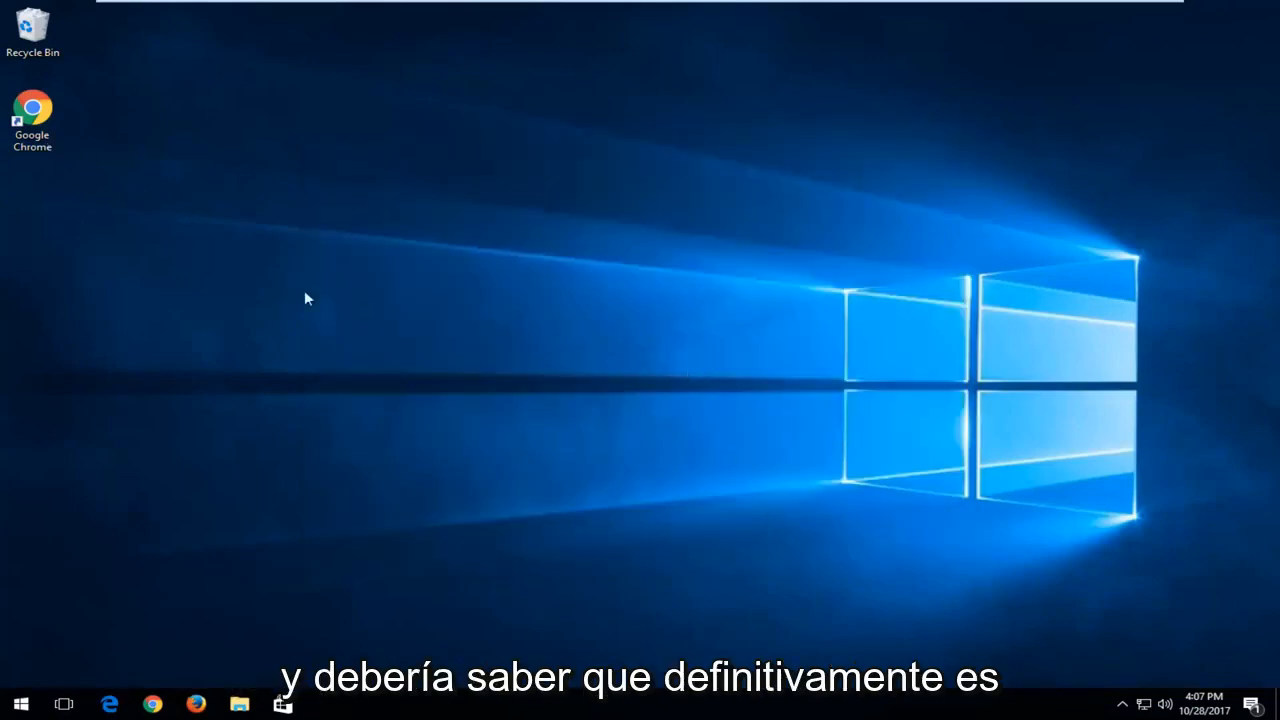